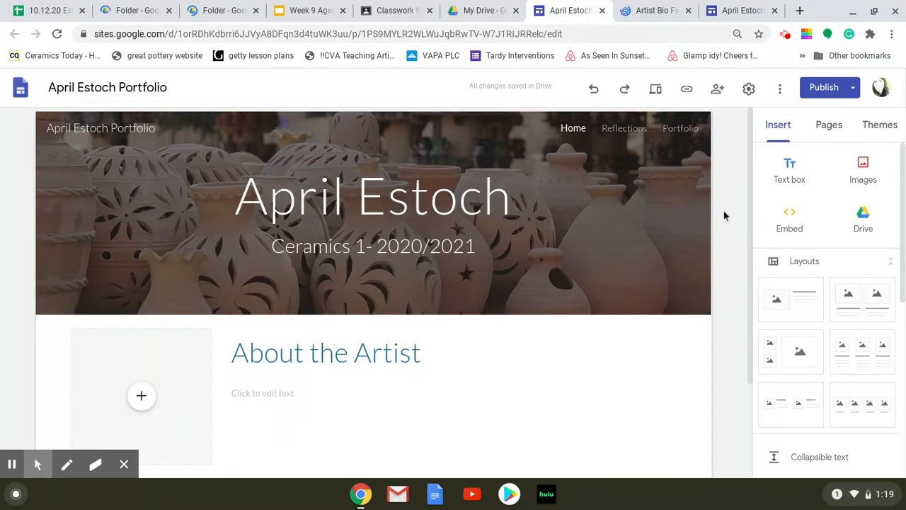
Switch from the Sites editor to the My Drive tab in Google Drive
click(481, 11)
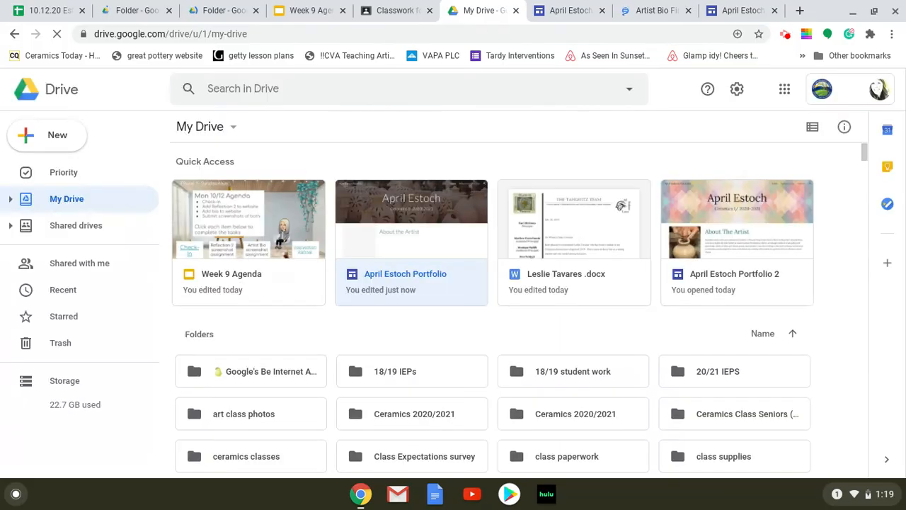
mouse_move(397, 417)
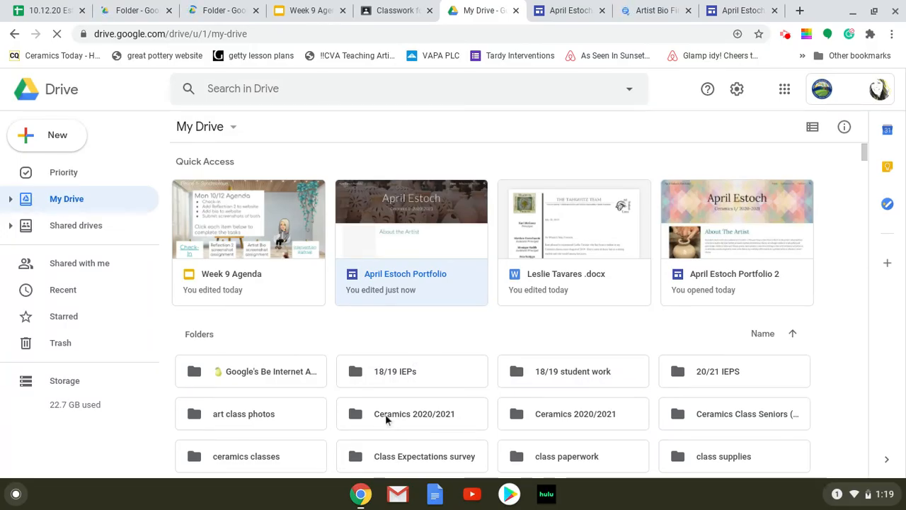
Search My Drive for 'portfolio', then return to the April Estoch Portfolio editor
scroll(down, 3)
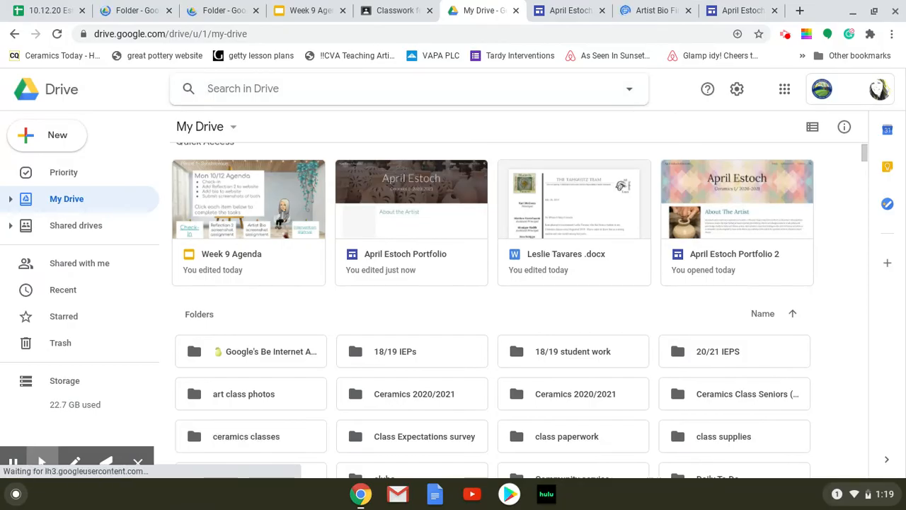
text(port)
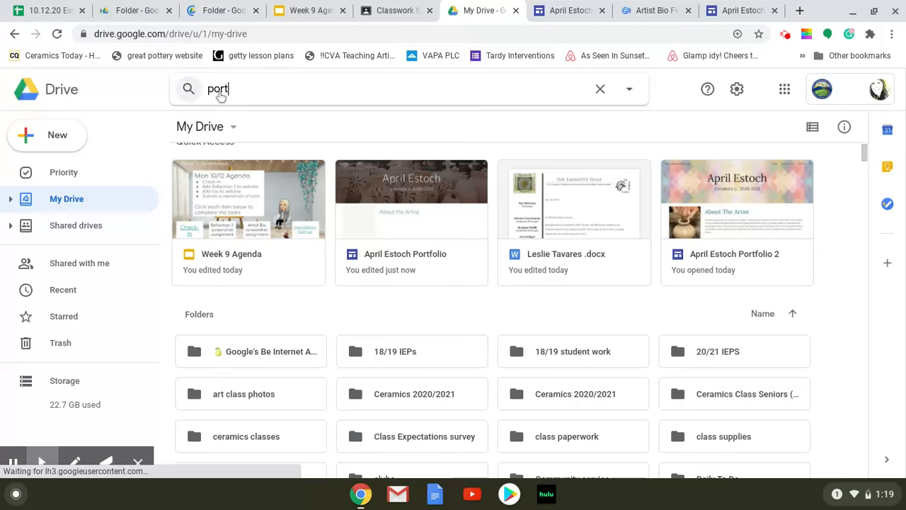
text(folio)
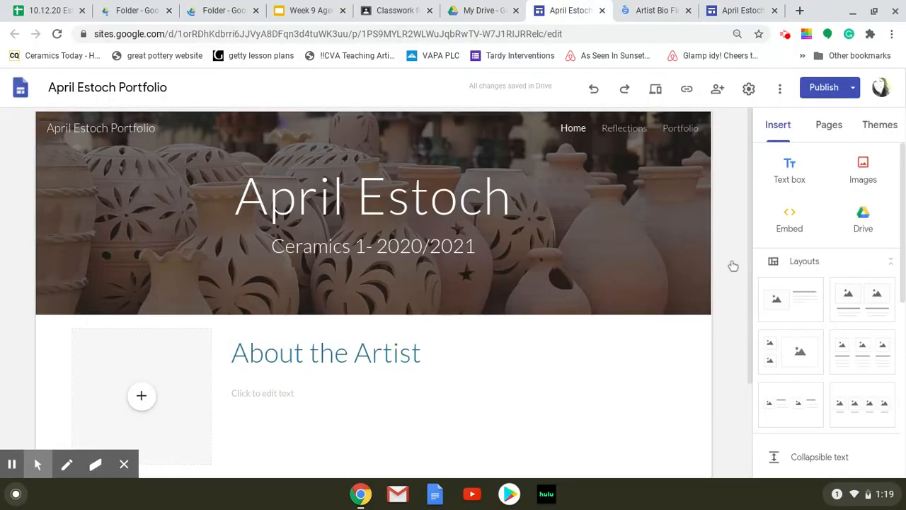
Select and delete the About the Artist section with its image placeholder, keeping only the header
click(373, 212)
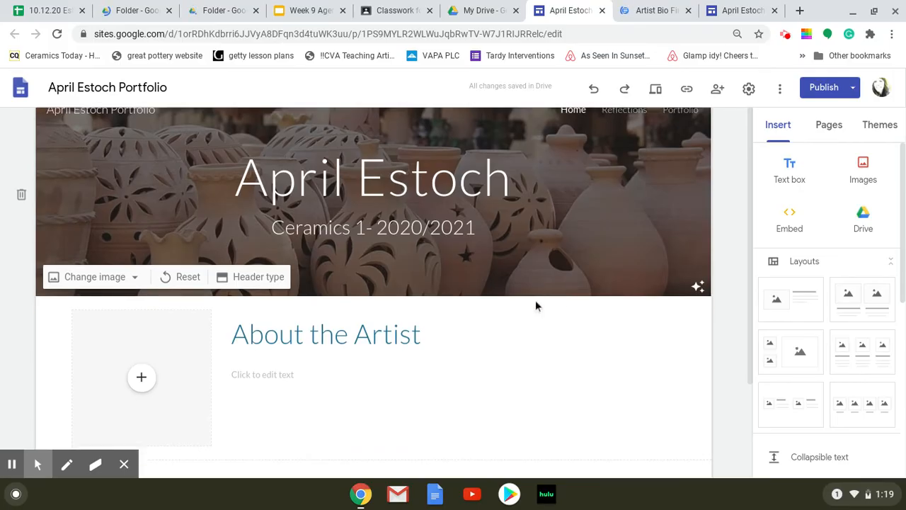
click(325, 334)
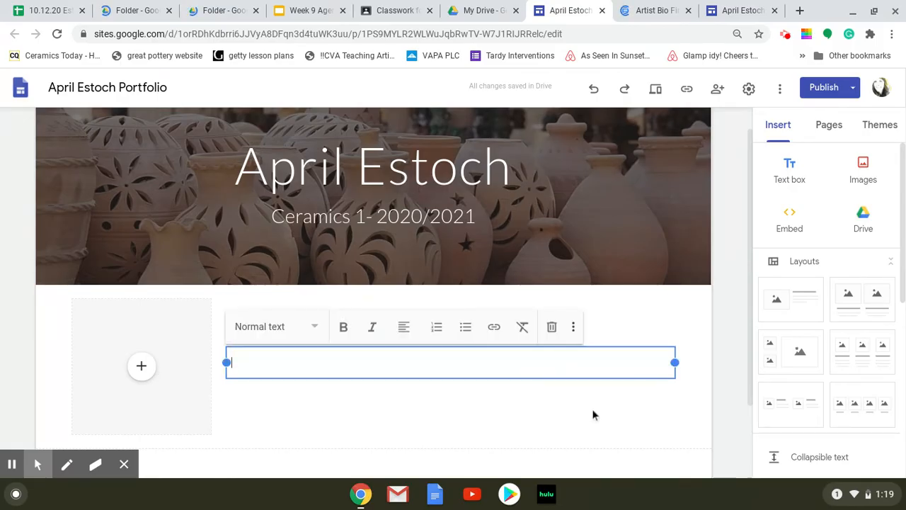
mouse_move(539, 354)
text(About the Artist)
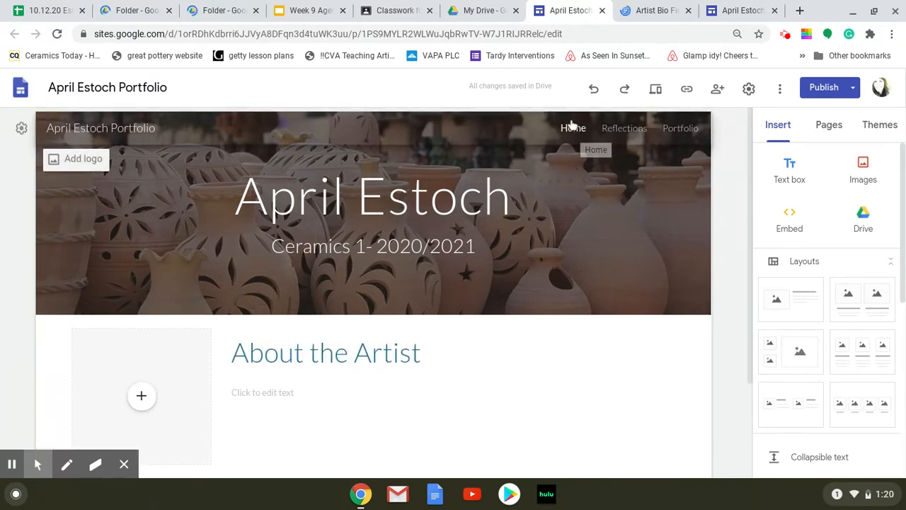
mouse_move(564, 149)
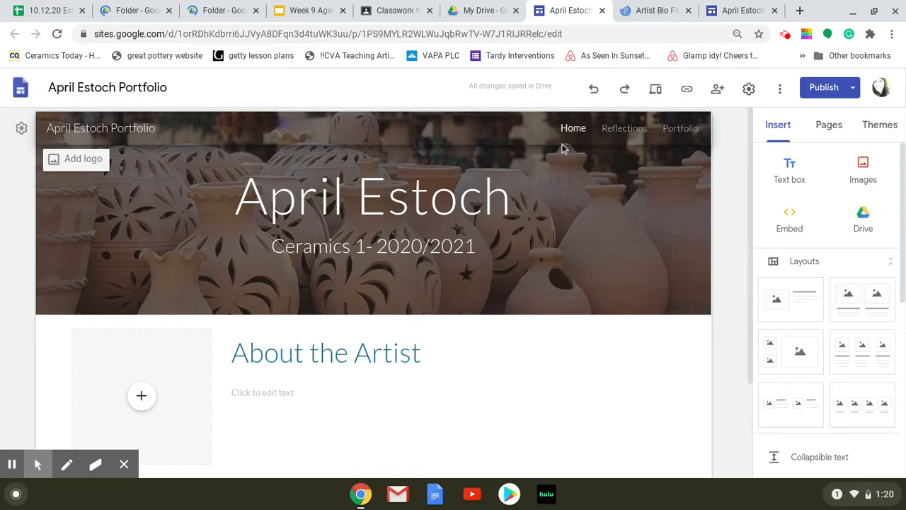
click(142, 395)
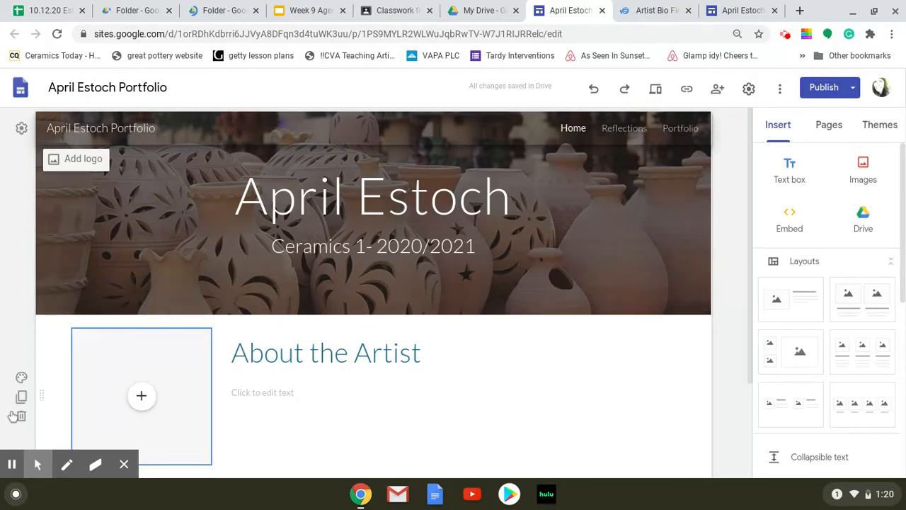
mouse_move(17, 416)
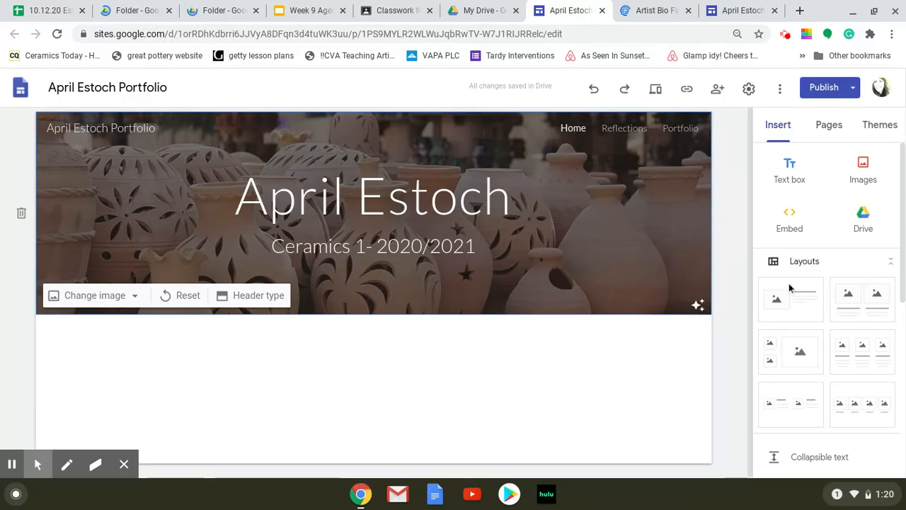
mouse_move(814, 328)
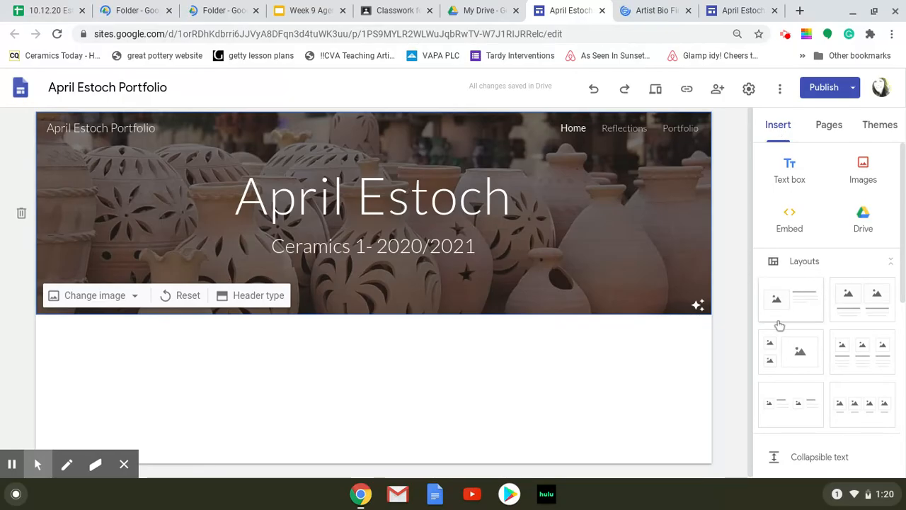
Insert an image-beside-text layout below the header and drag its image placeholder narrower
click(790, 297)
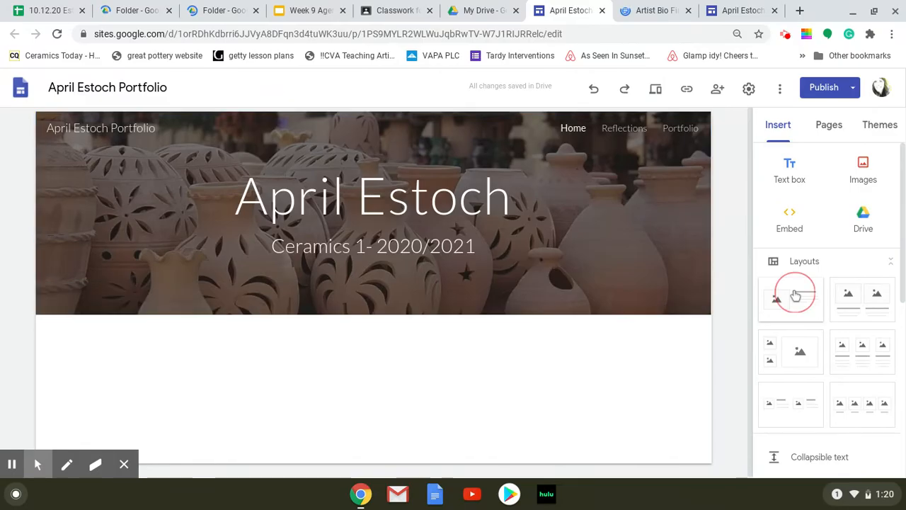
click(789, 297)
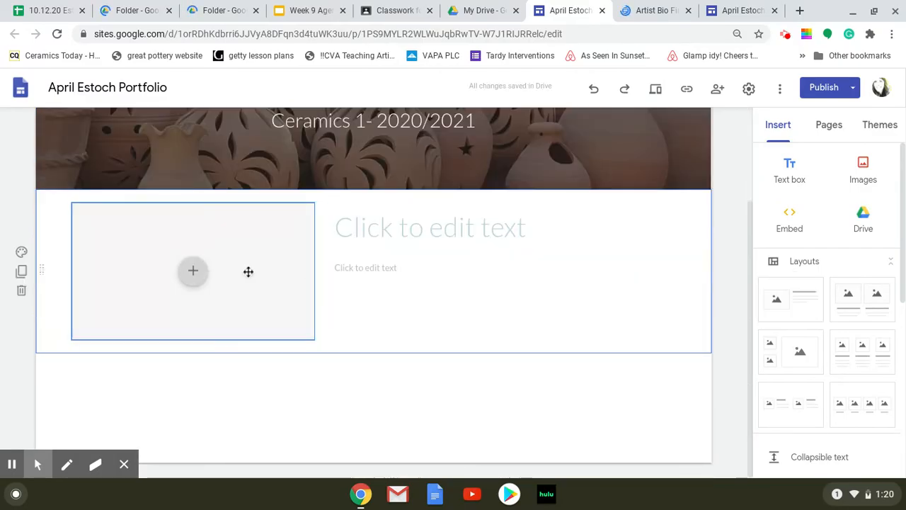
click(430, 227)
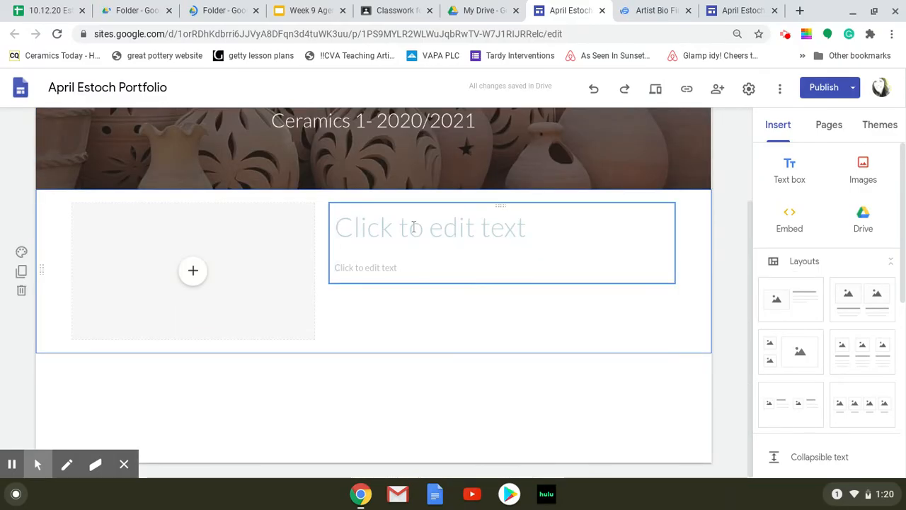
click(192, 270)
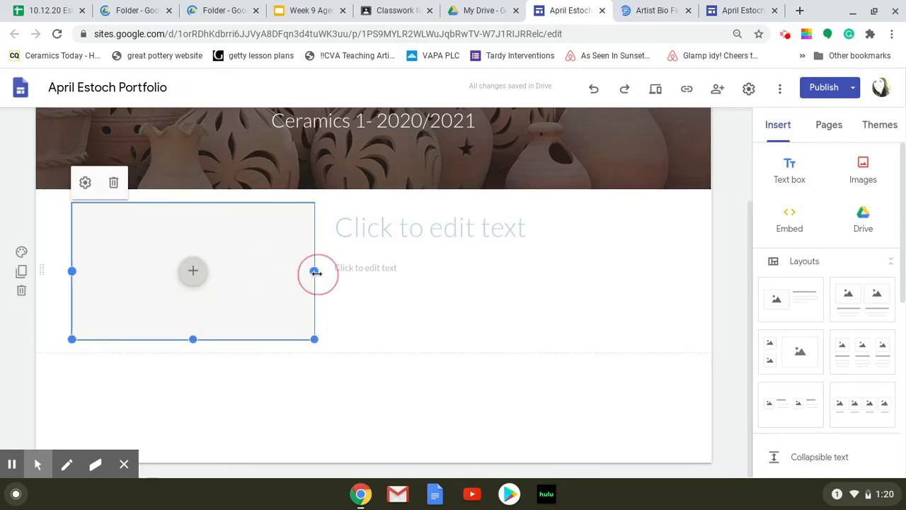
drag(314, 271, 223, 270)
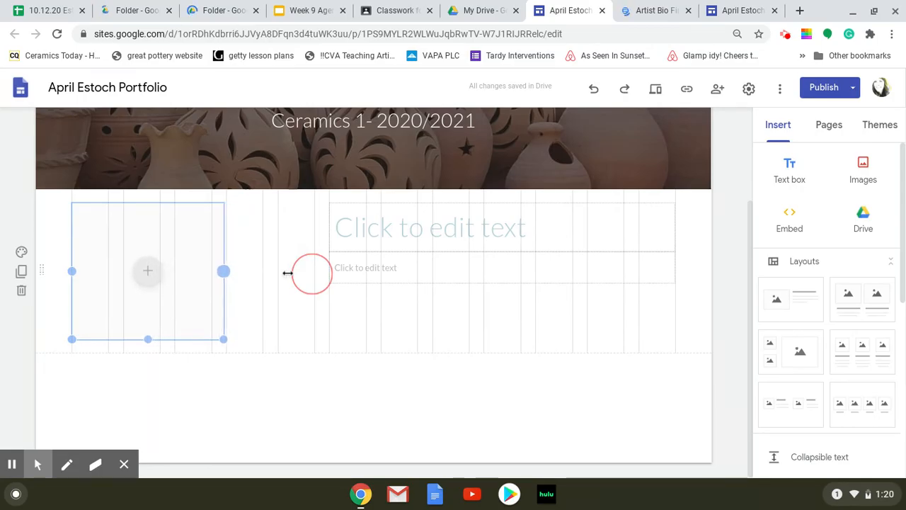
drag(223, 270, 204, 270)
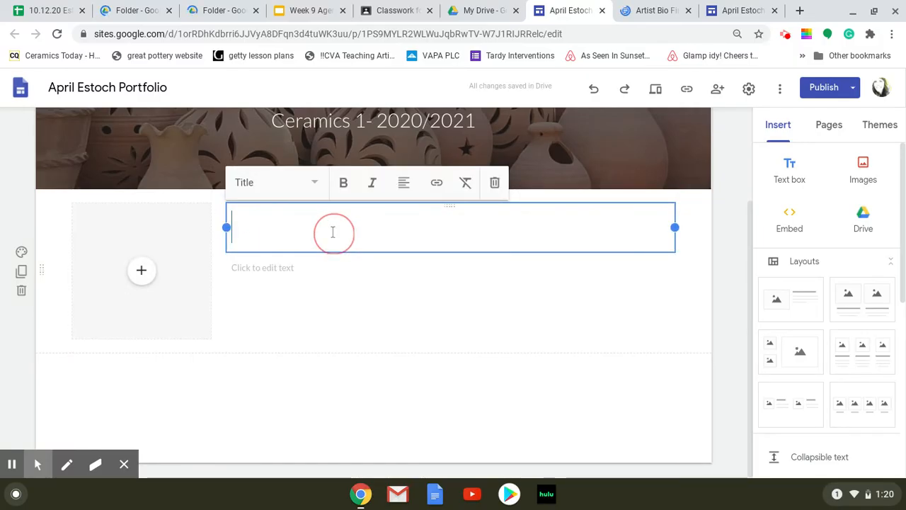
Title the new section 'About the Artist' and try adding an image to its placeholder
text(About)
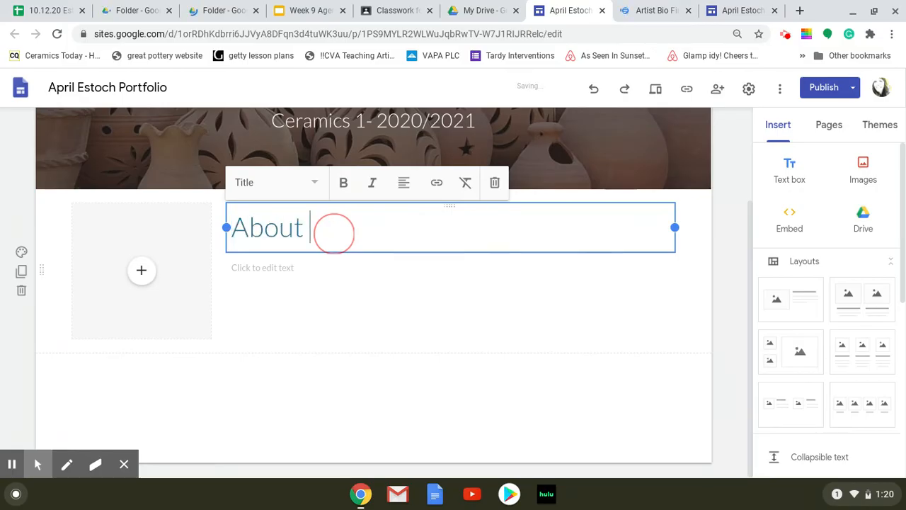
text(the Arti)
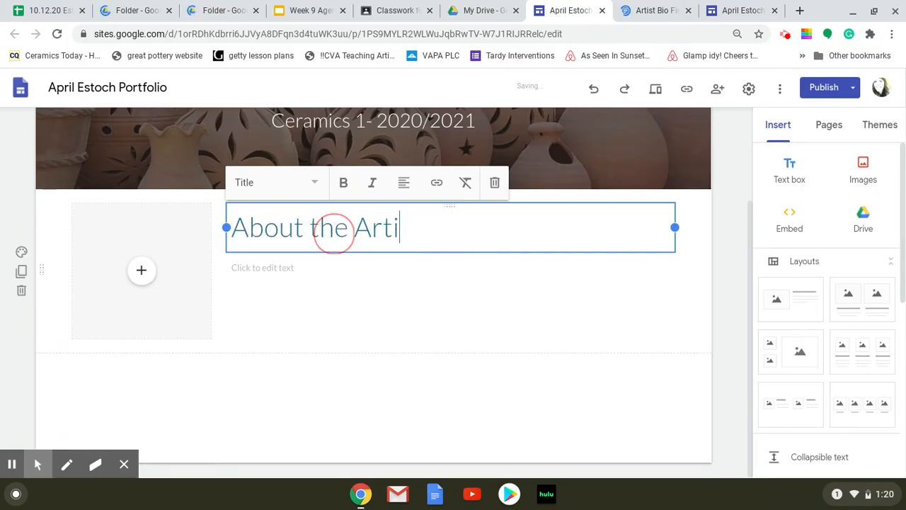
text(st)
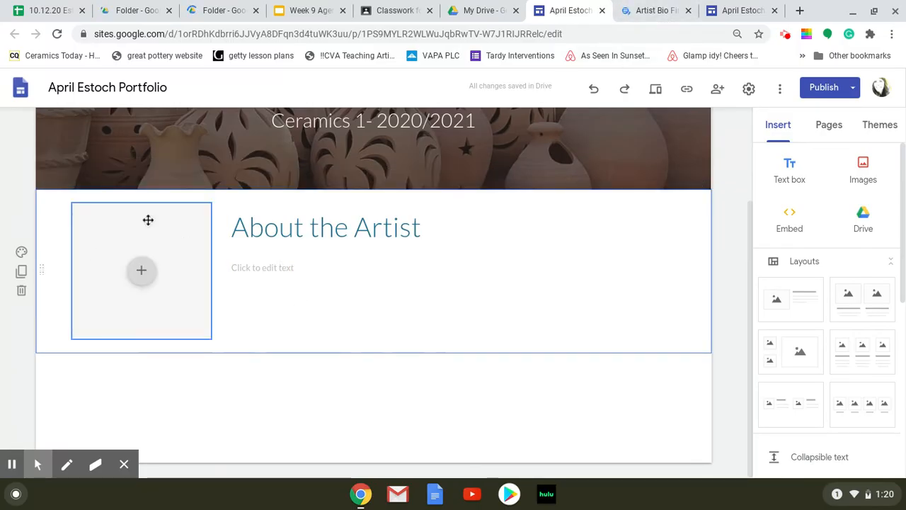
mouse_move(209, 313)
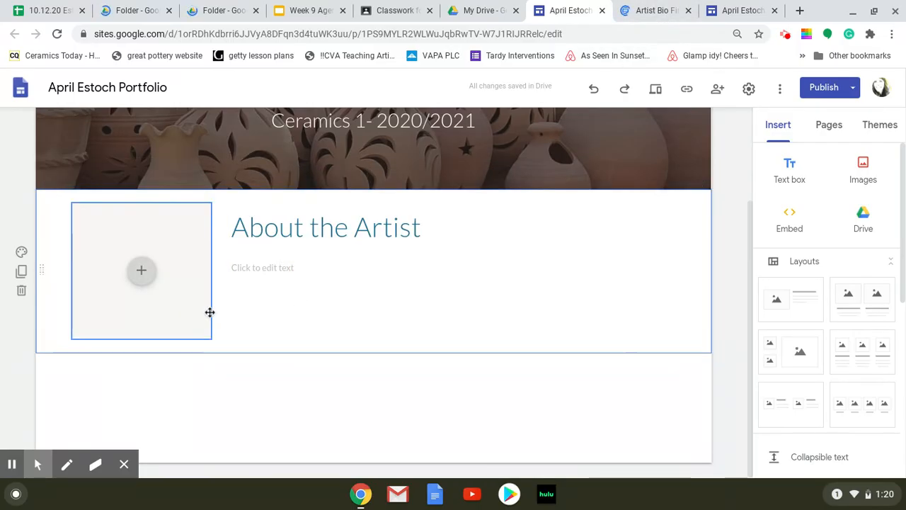
mouse_move(239, 325)
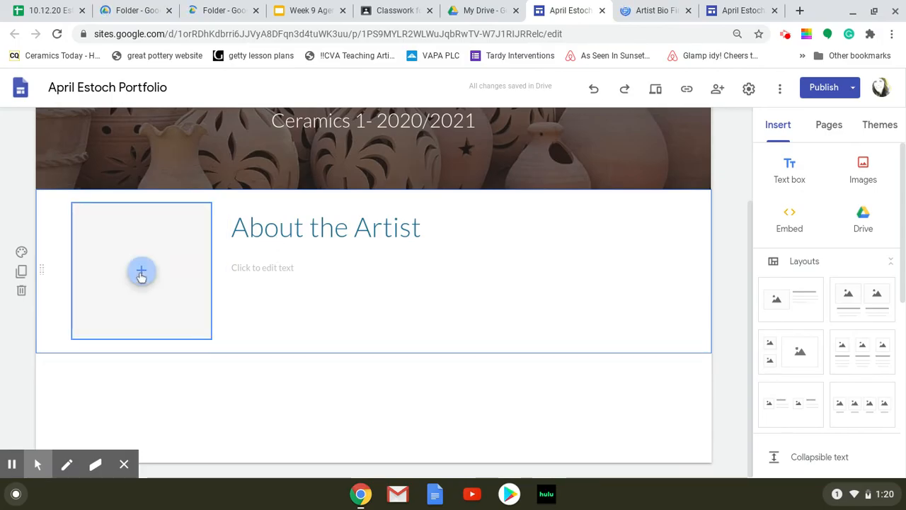
click(373, 148)
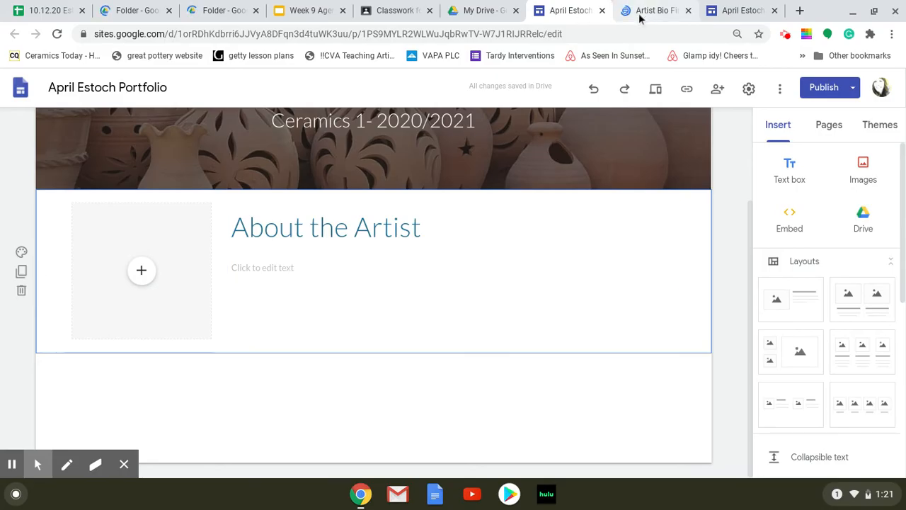
mouse_move(393, 10)
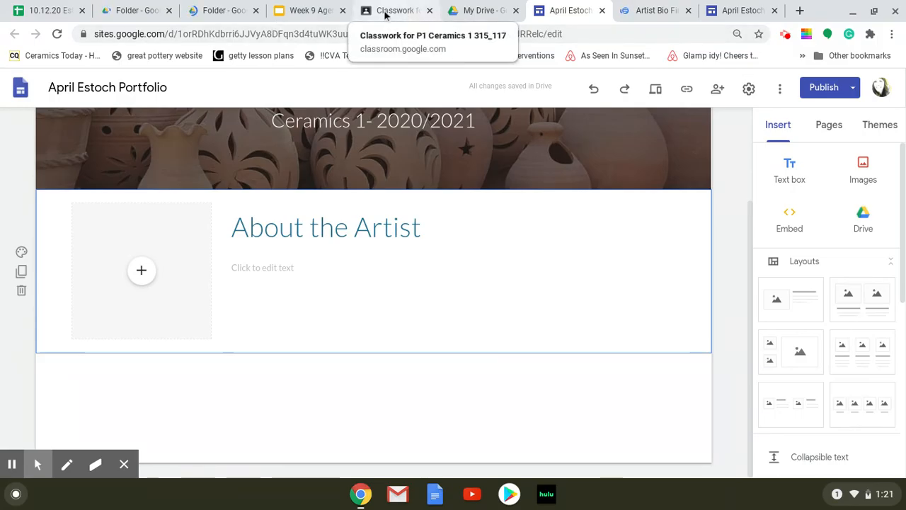
View the Week 6: Artist Bio Draft assignment in Classroom, then return to the portfolio editor
click(396, 11)
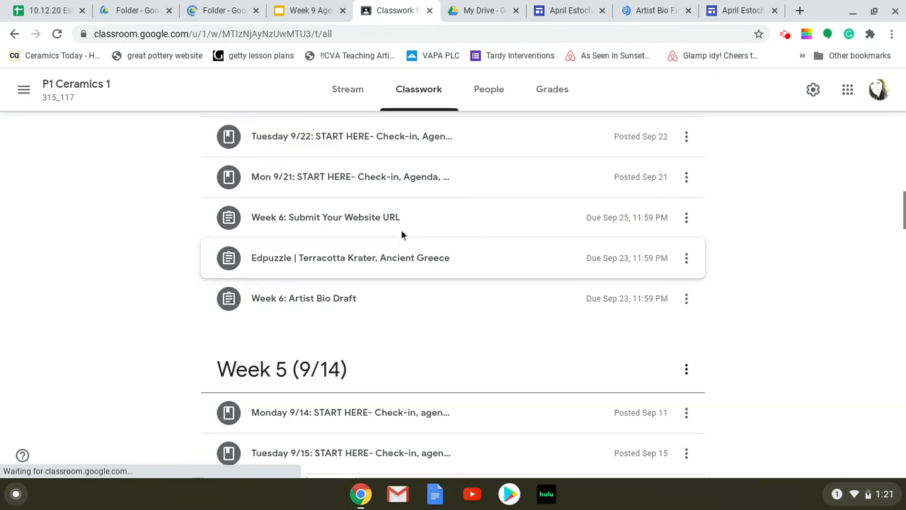
scroll(down, 3)
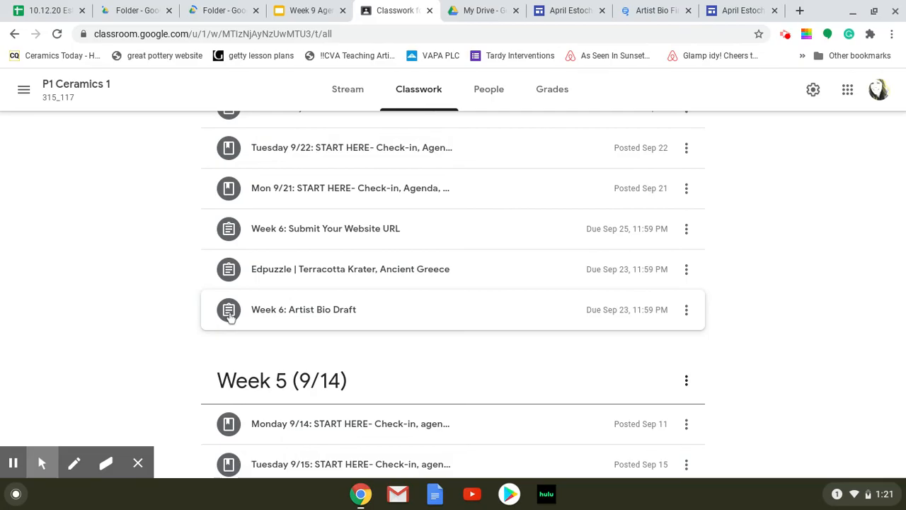
click(302, 308)
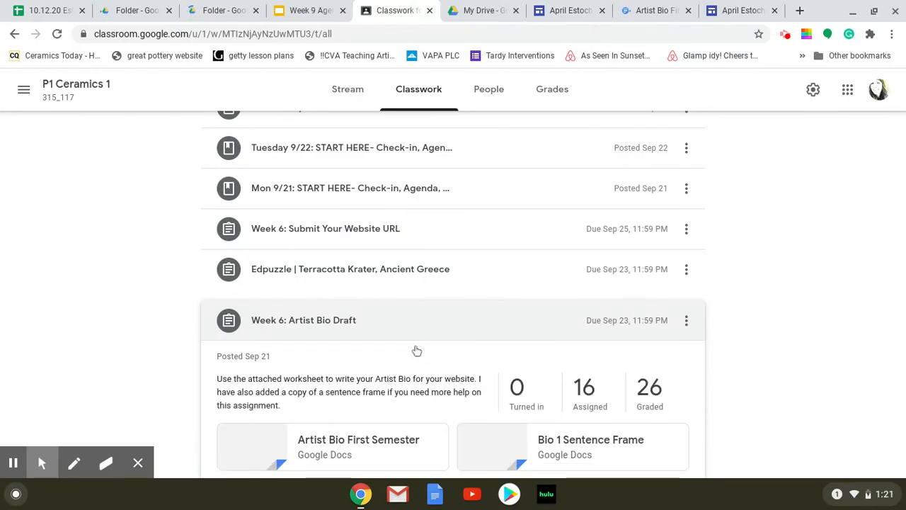
mouse_move(448, 413)
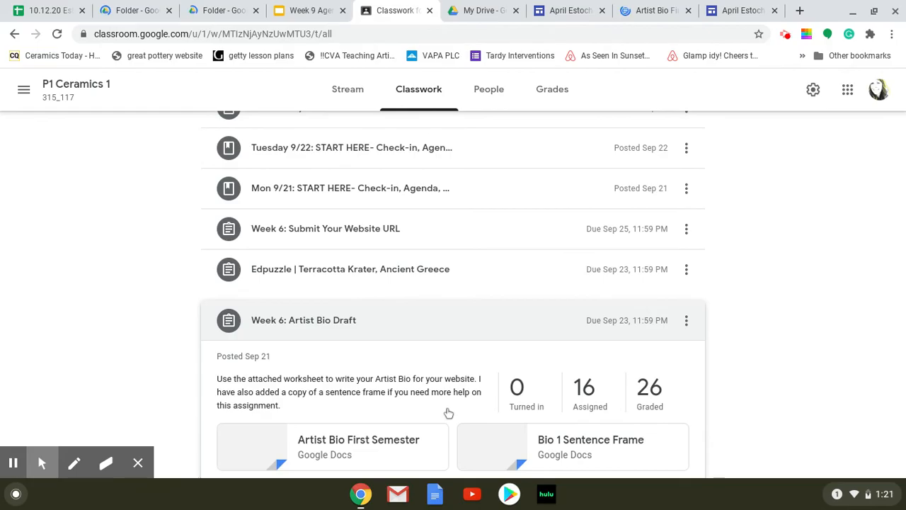
mouse_move(566, 11)
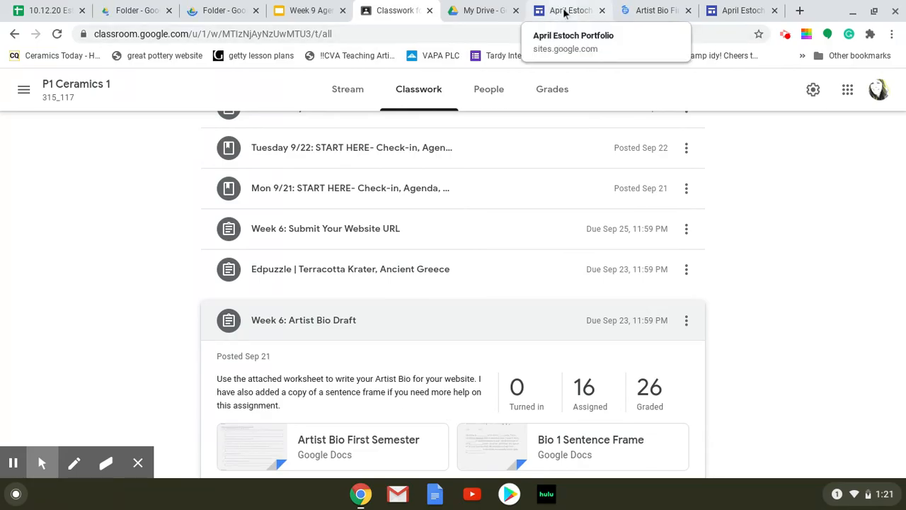
click(567, 9)
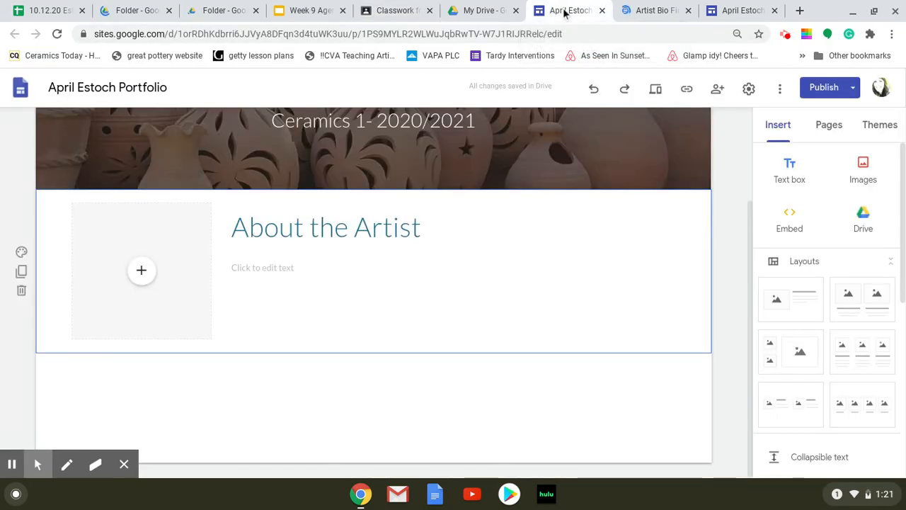
Copy the Example bio paragraph from the Artist Bio worksheet and return to the portfolio site
click(651, 10)
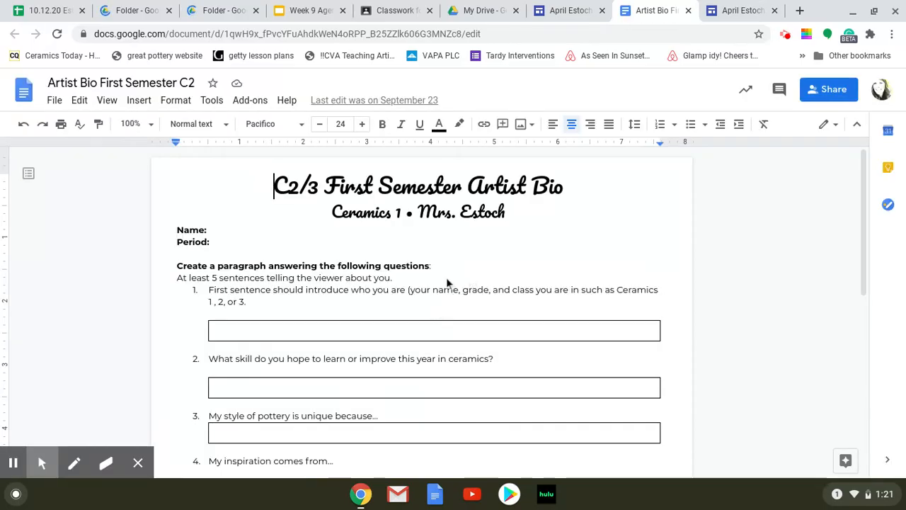
mouse_move(569, 238)
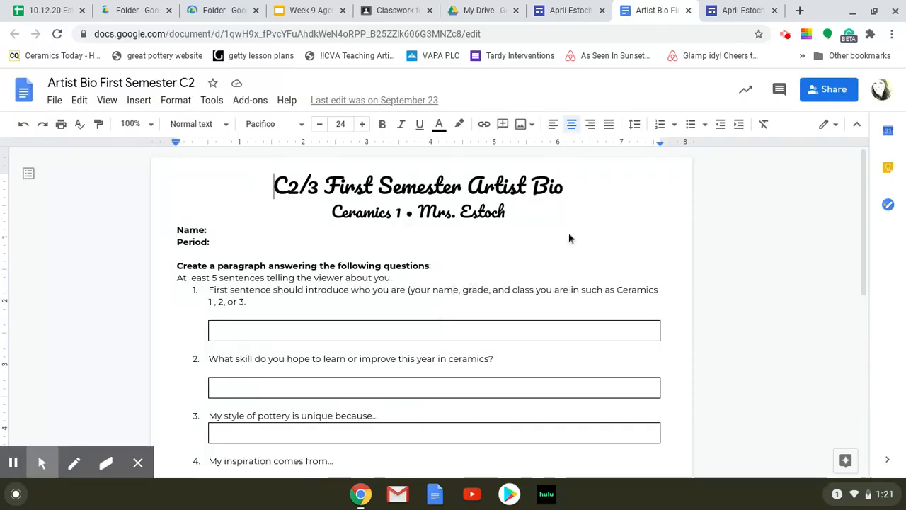
mouse_move(510, 300)
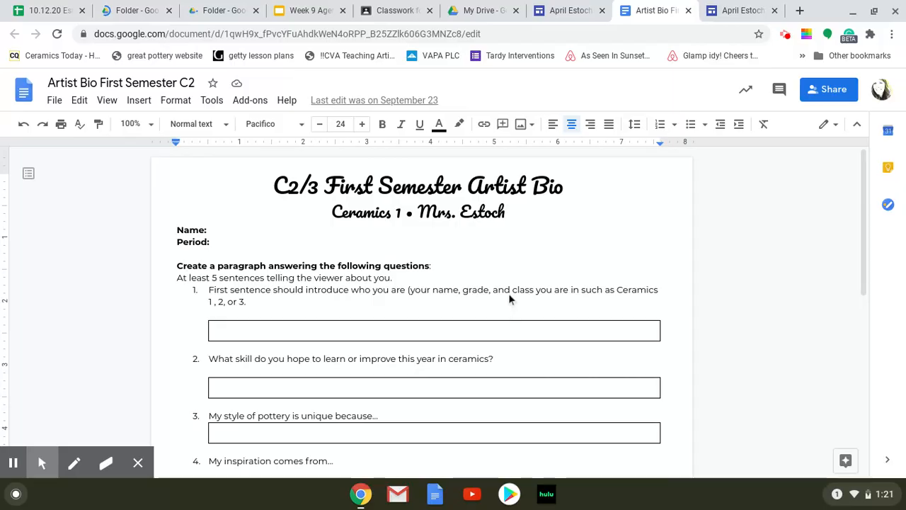
mouse_move(866, 223)
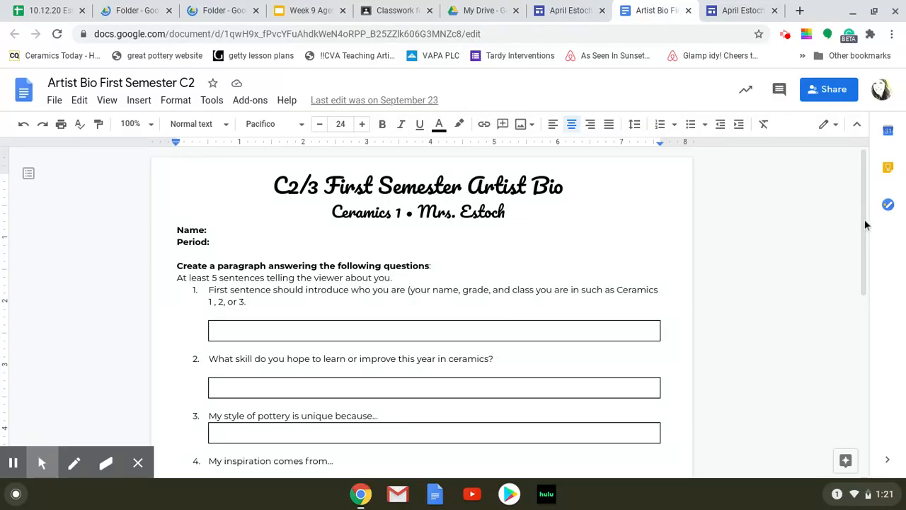
scroll(down, 3)
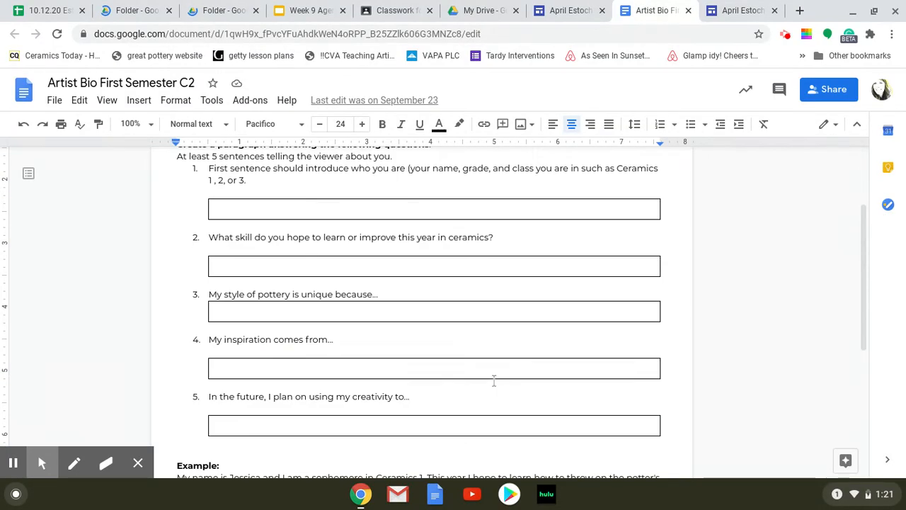
scroll(down, 3)
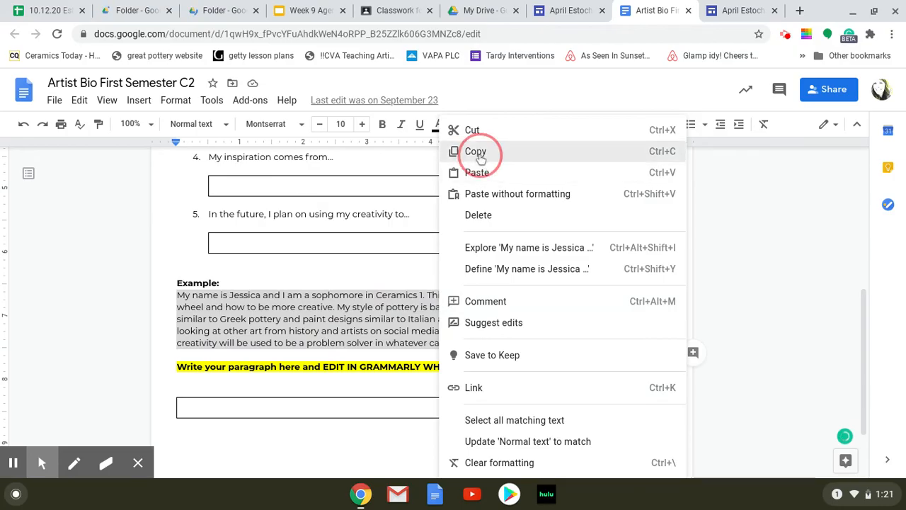
click(476, 150)
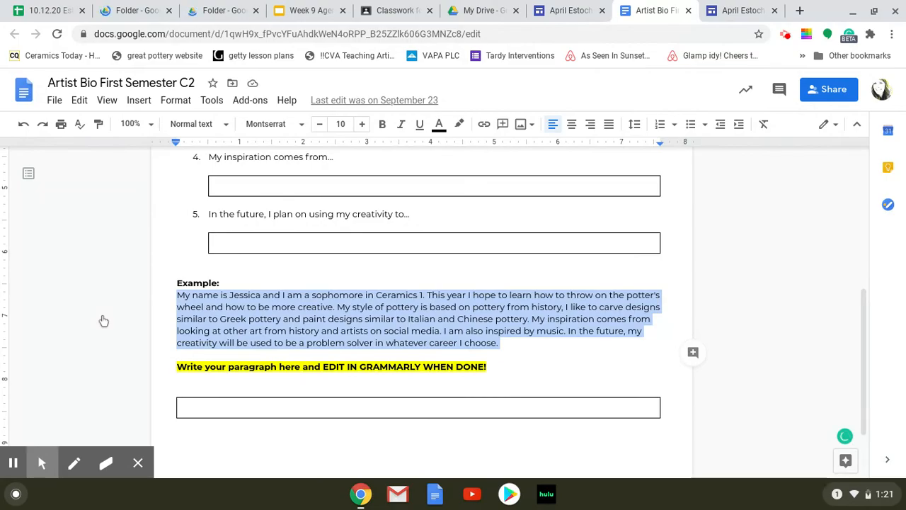
mouse_move(655, 328)
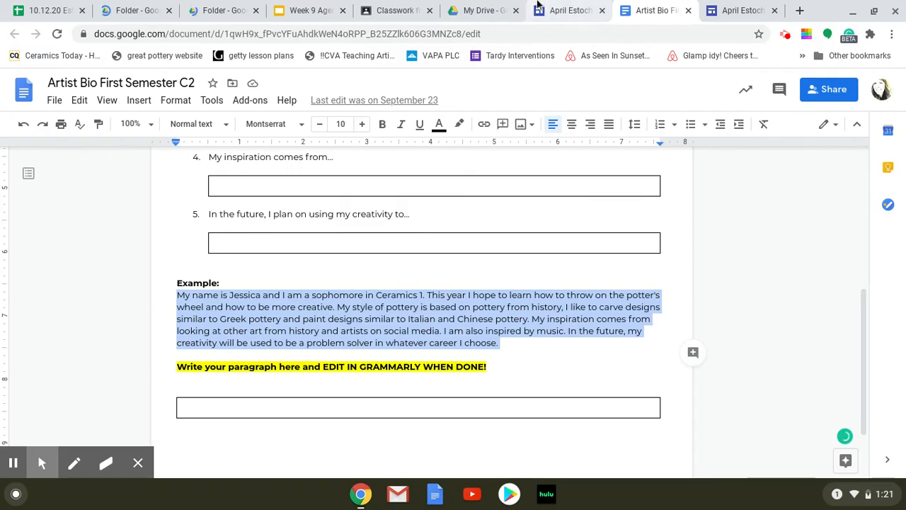
click(569, 10)
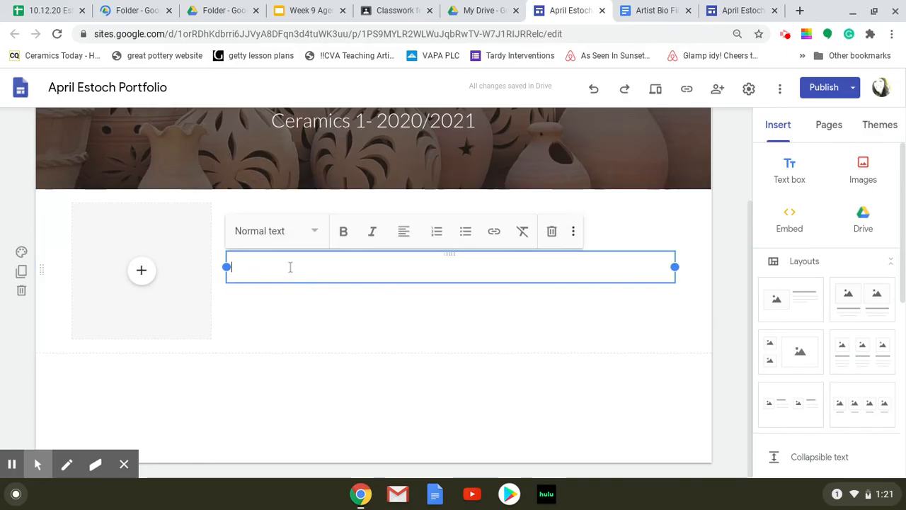
Paste the copied bio paragraph into the text area under the About the Artist title
right_click(291, 266)
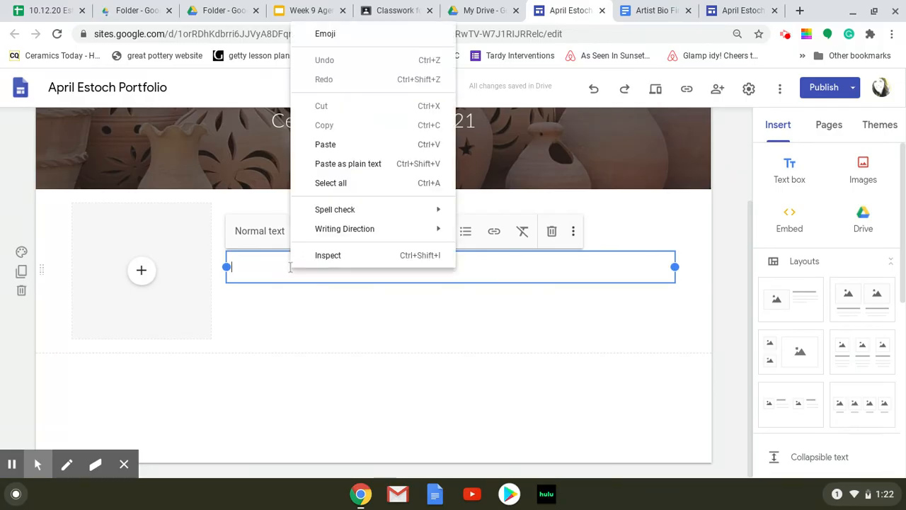
mouse_move(348, 164)
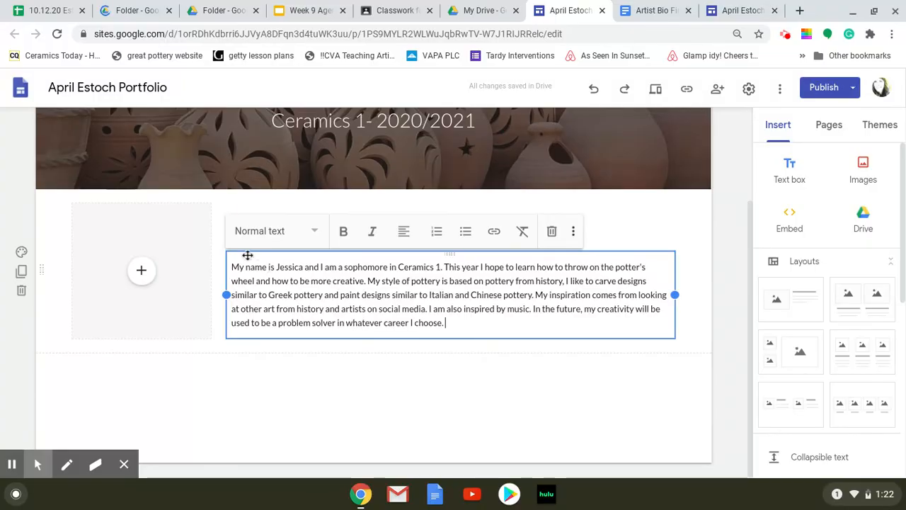
click(276, 230)
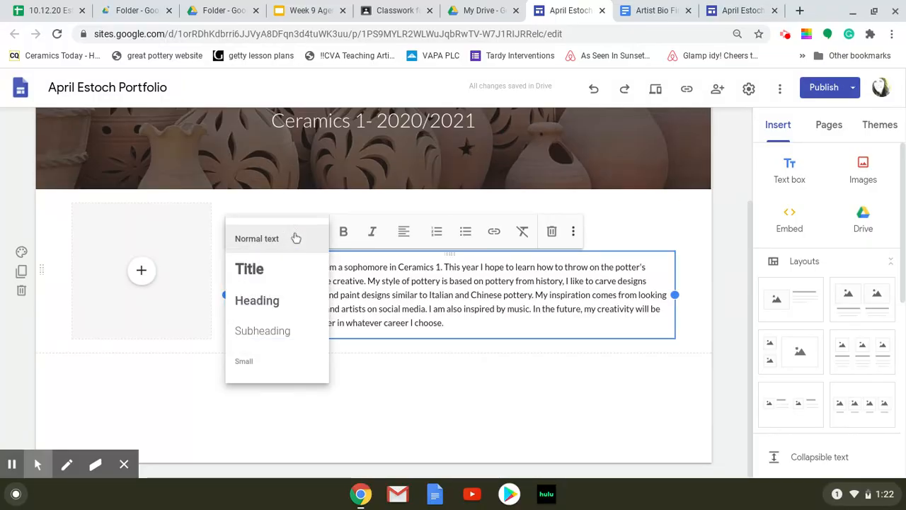
mouse_move(281, 242)
text(About the Artist)
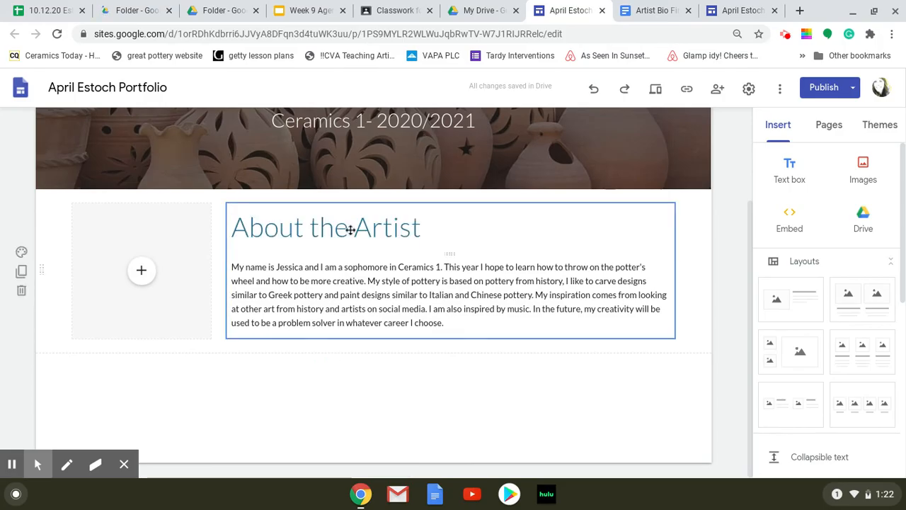
click(345, 226)
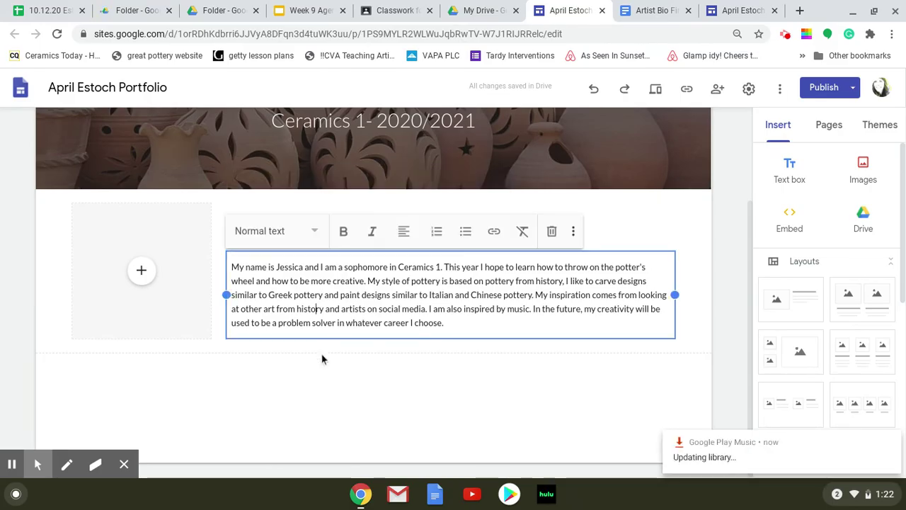
click(323, 360)
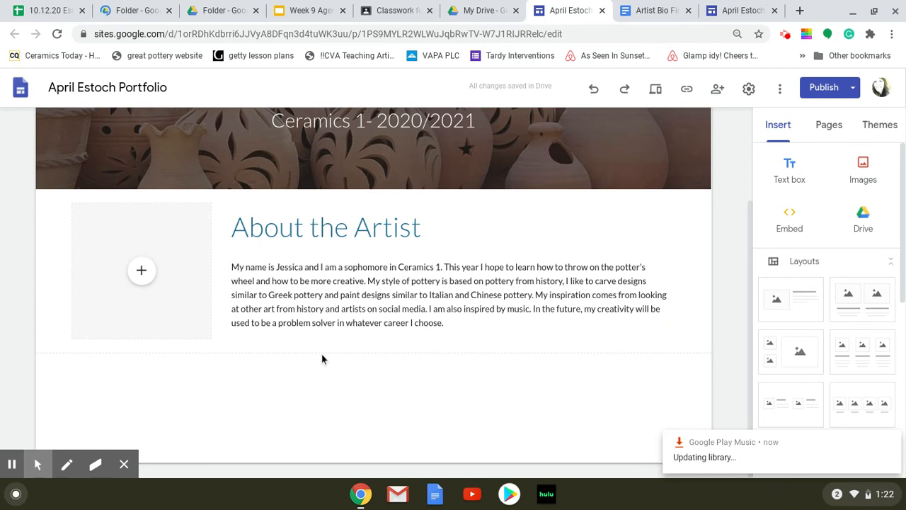
mouse_move(365, 371)
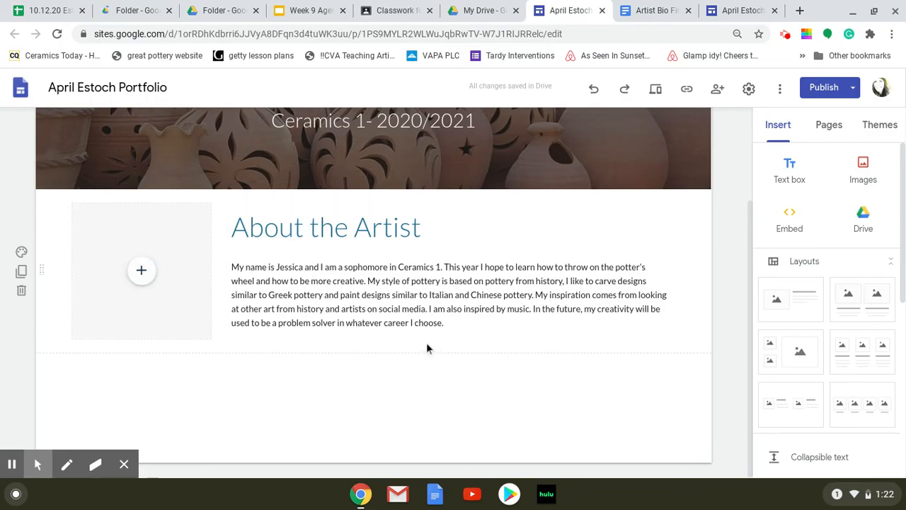
mouse_move(452, 348)
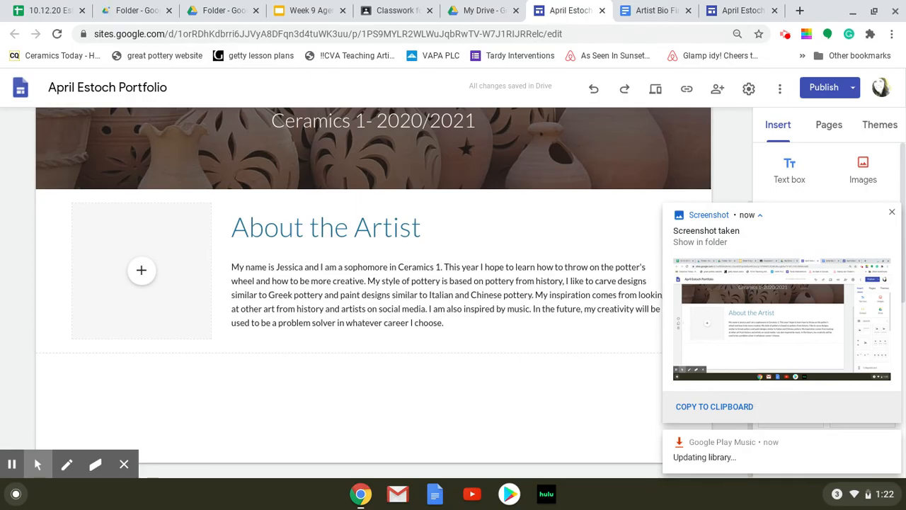
mouse_move(799, 375)
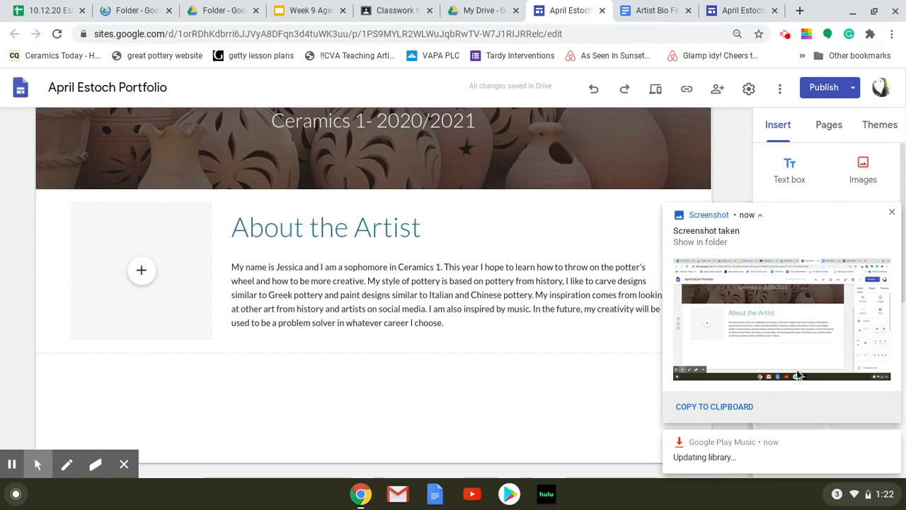
Capture a screenshot of the homepage and dismiss the Screenshot taken notification
click(424, 227)
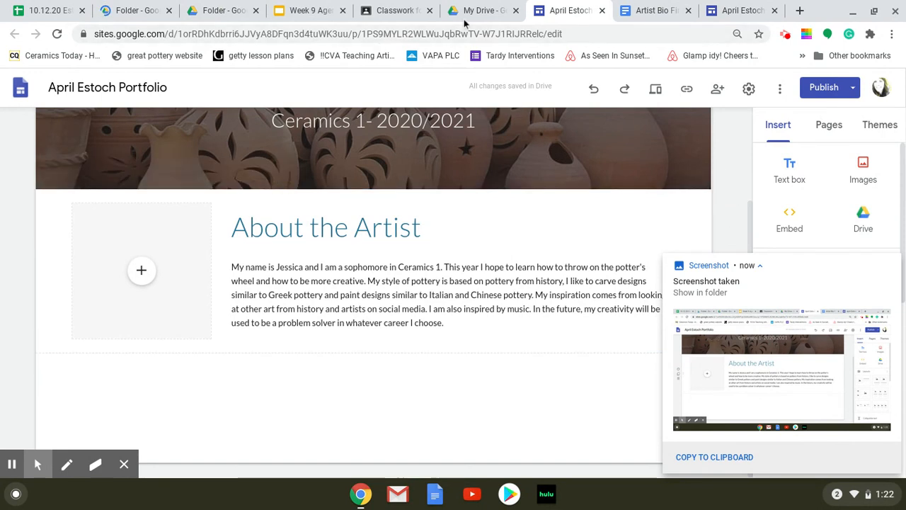
mouse_move(309, 10)
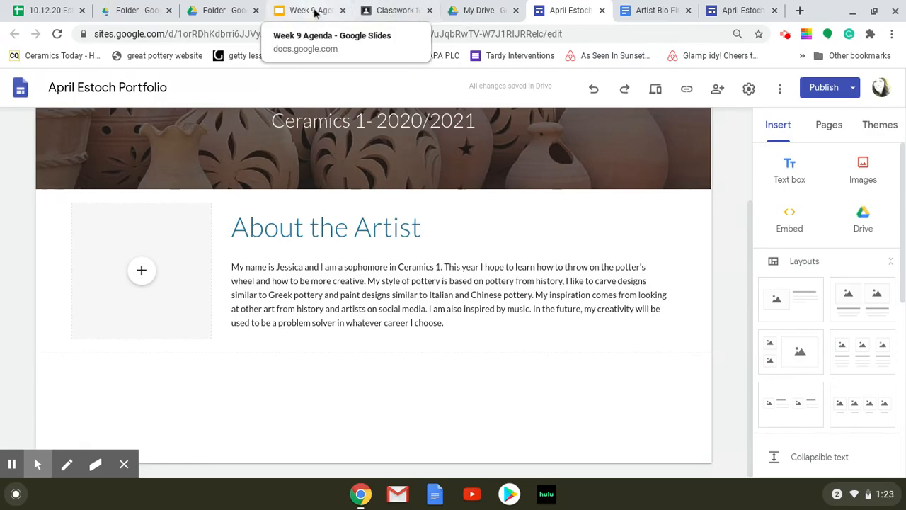
click(308, 10)
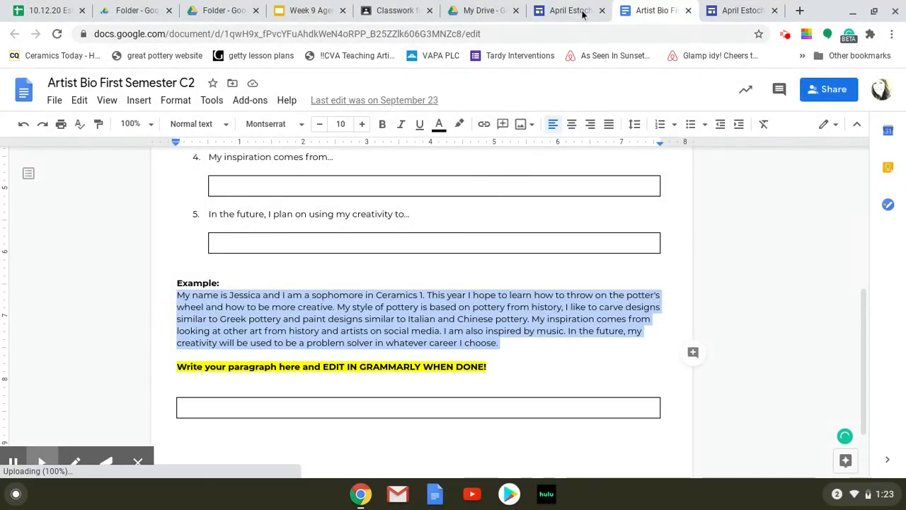
click(566, 10)
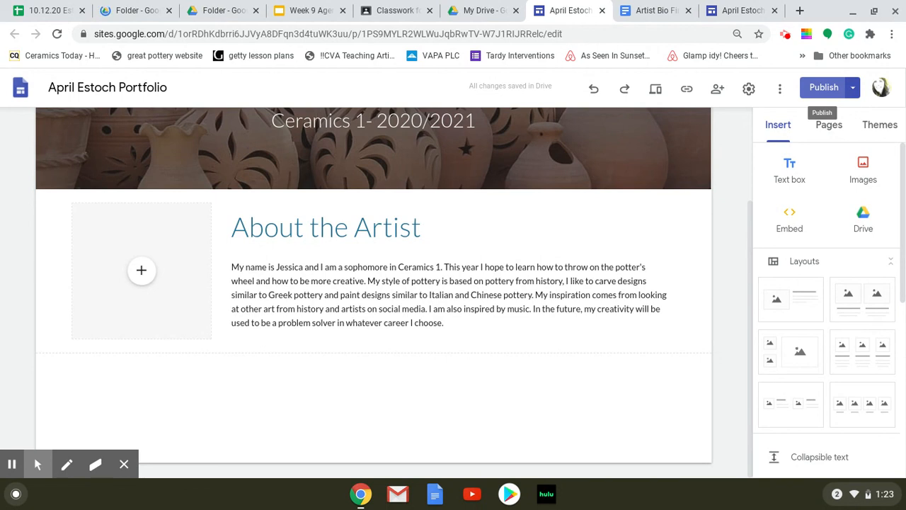
mouse_move(785, 34)
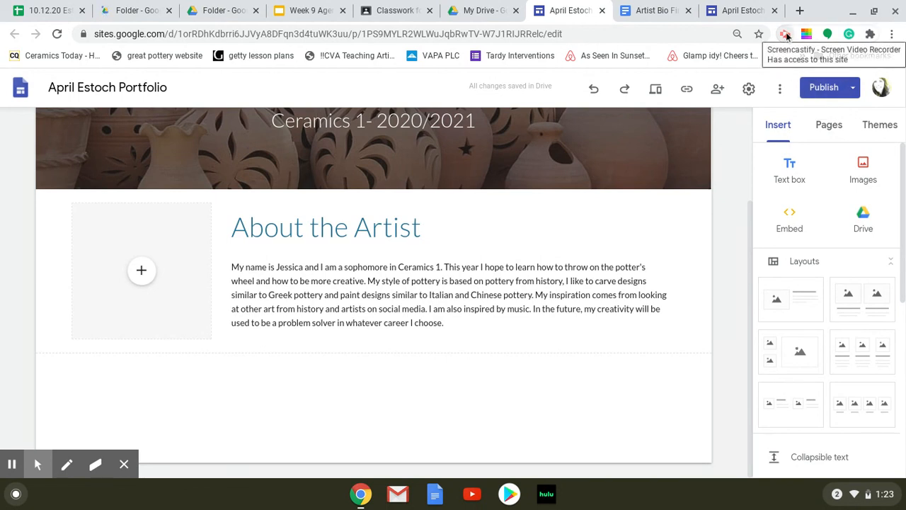